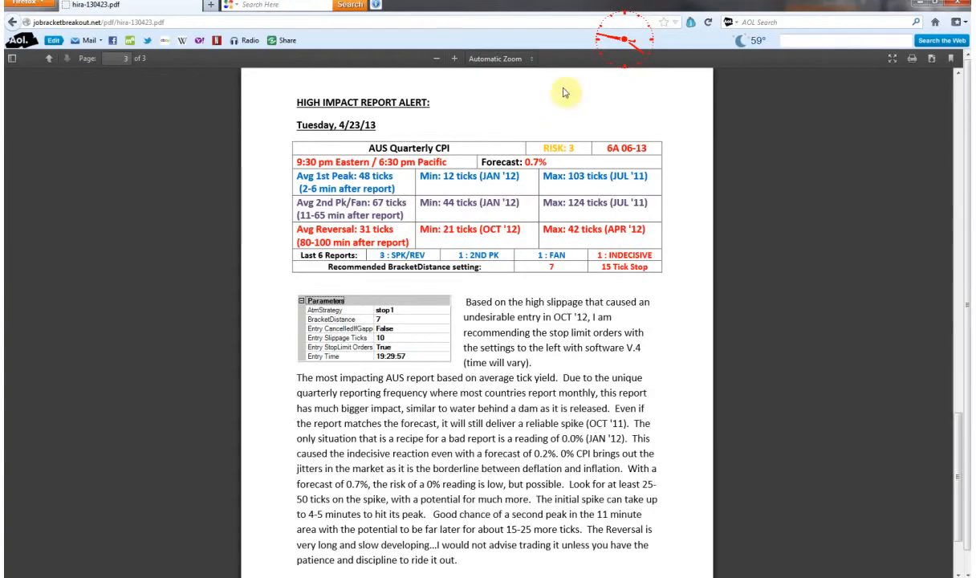
mouse_move(424, 297)
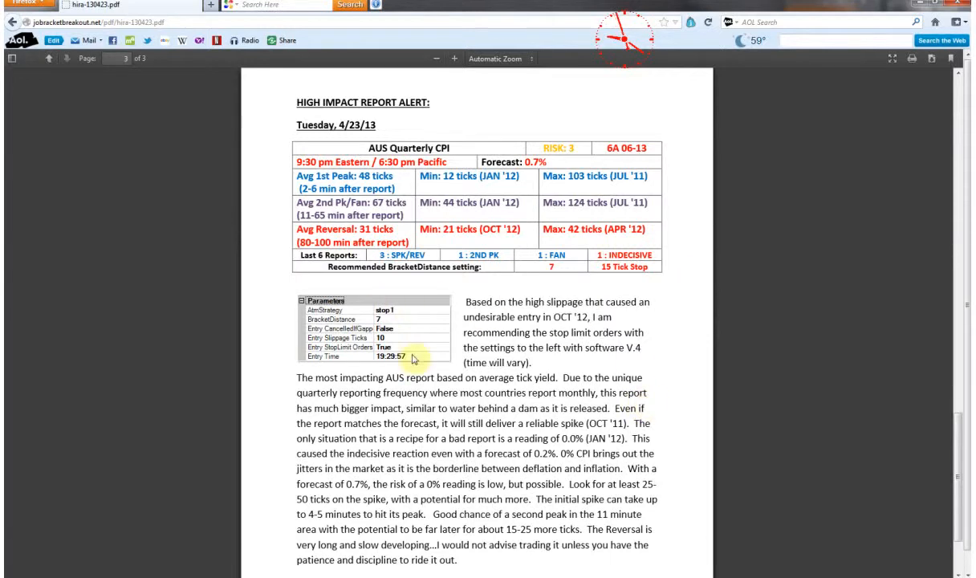
mouse_move(407, 336)
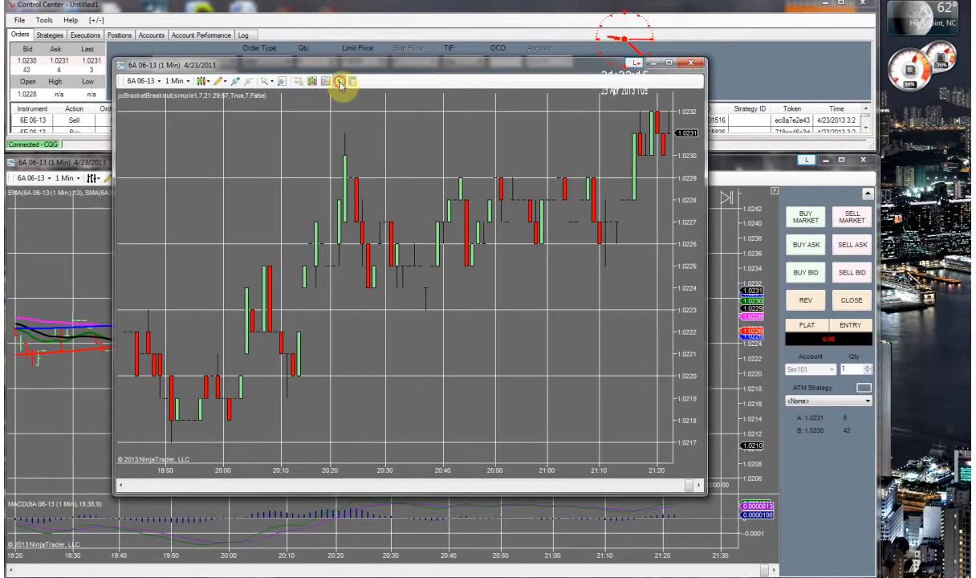
- Review the bracket breakout strategy parameters for the 6A chart and close the Strategies dialog
click(337, 80)
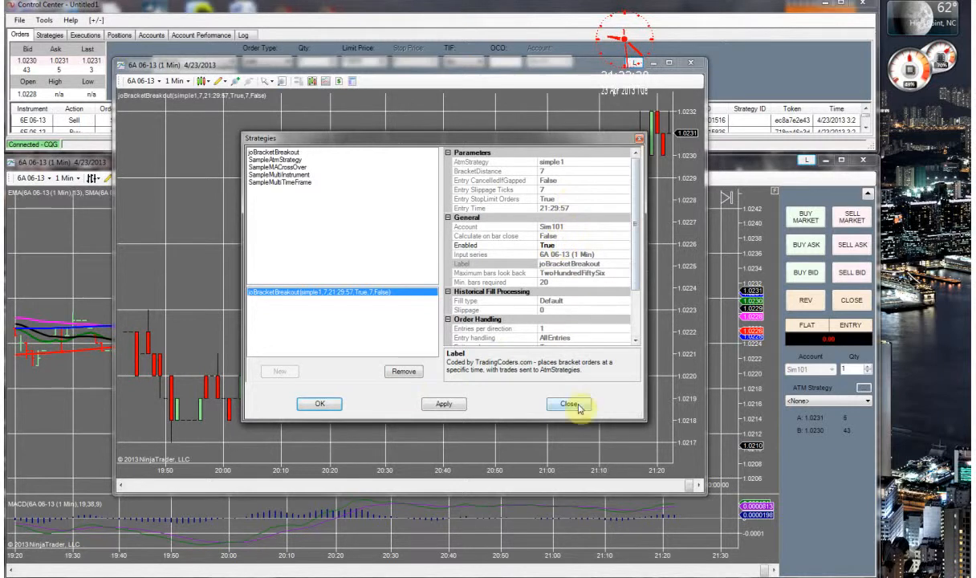
click(568, 405)
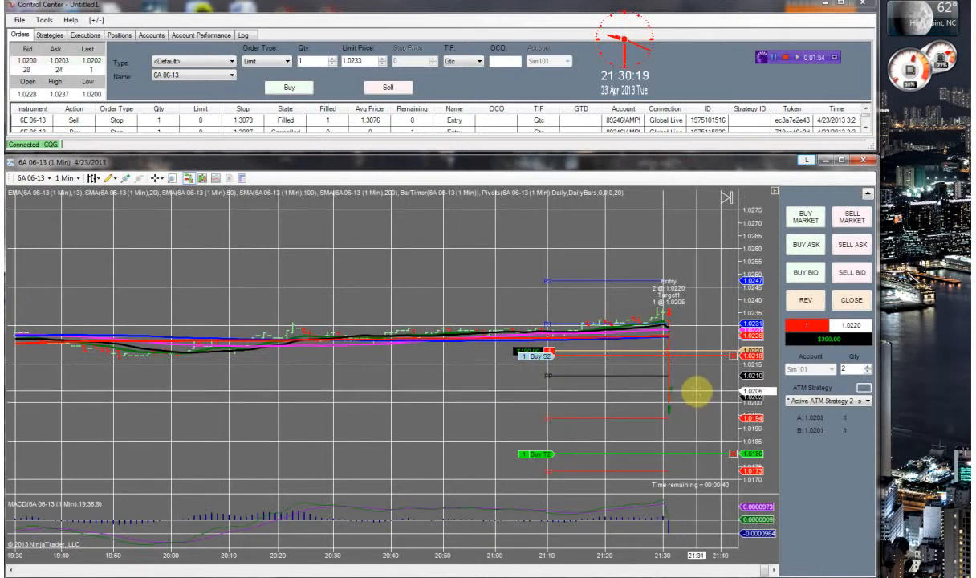
- Change the ATM strategy's stop and target, confirm, then close out the open 6A position via Chart Trader
click(868, 388)
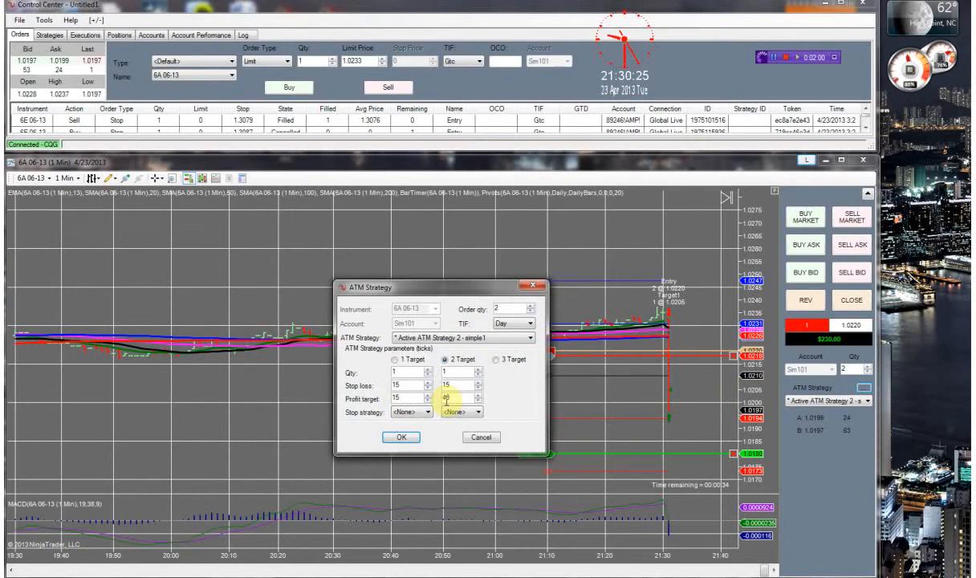
click(402, 436)
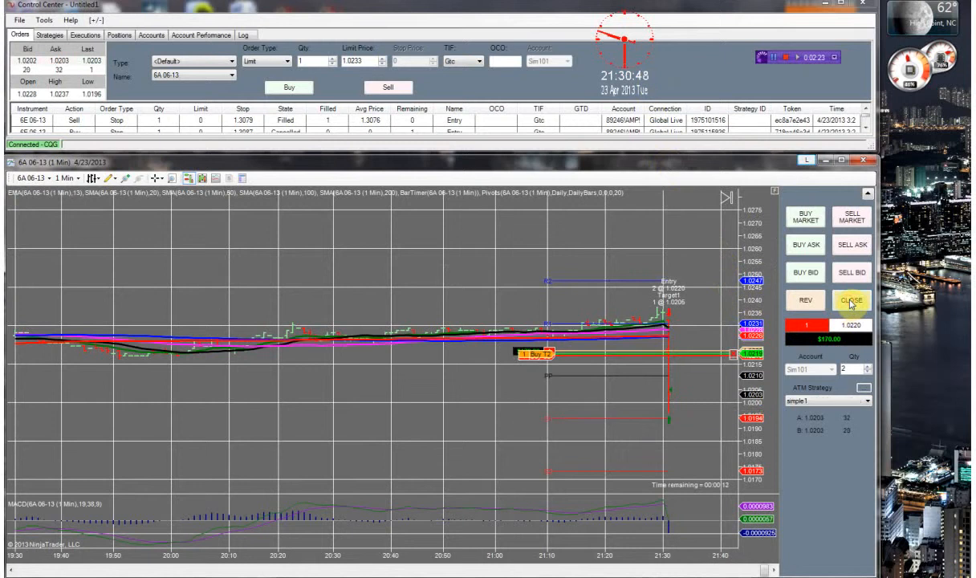
click(850, 300)
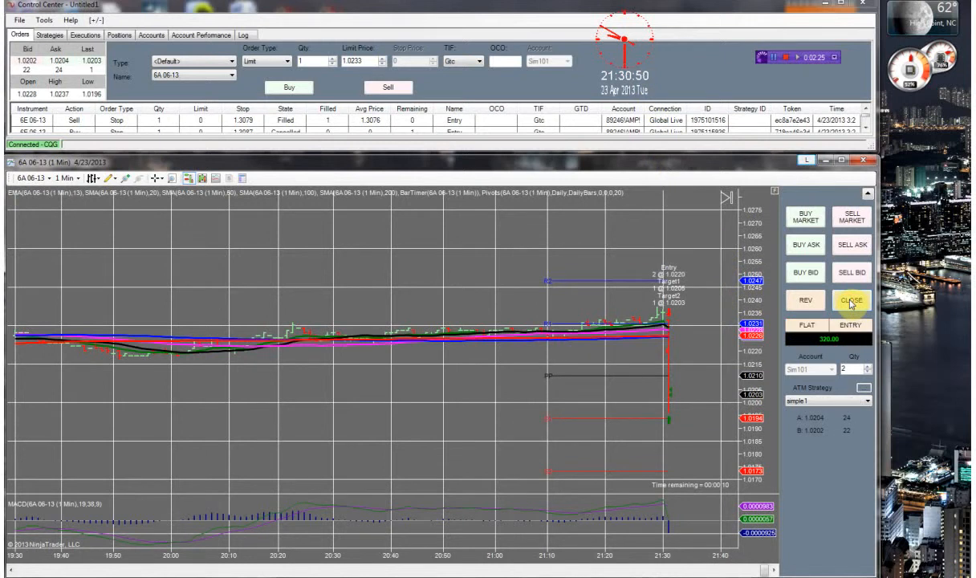